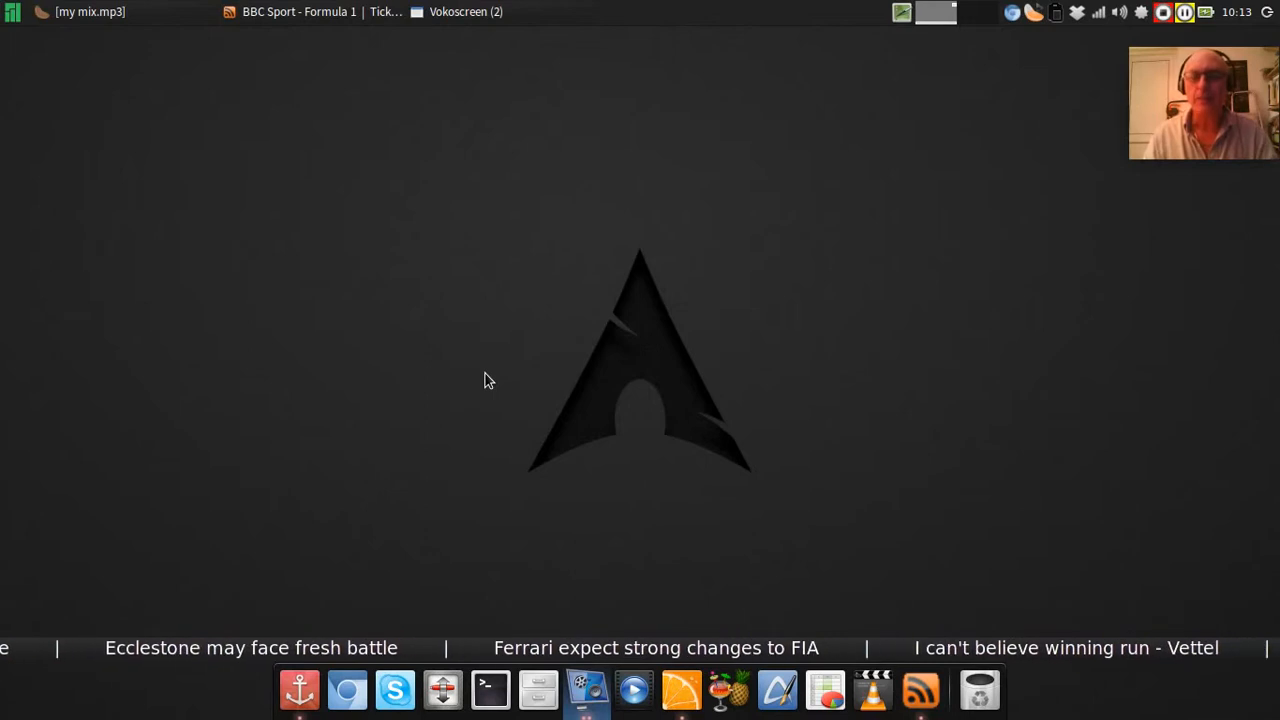
mouse_move(500, 258)
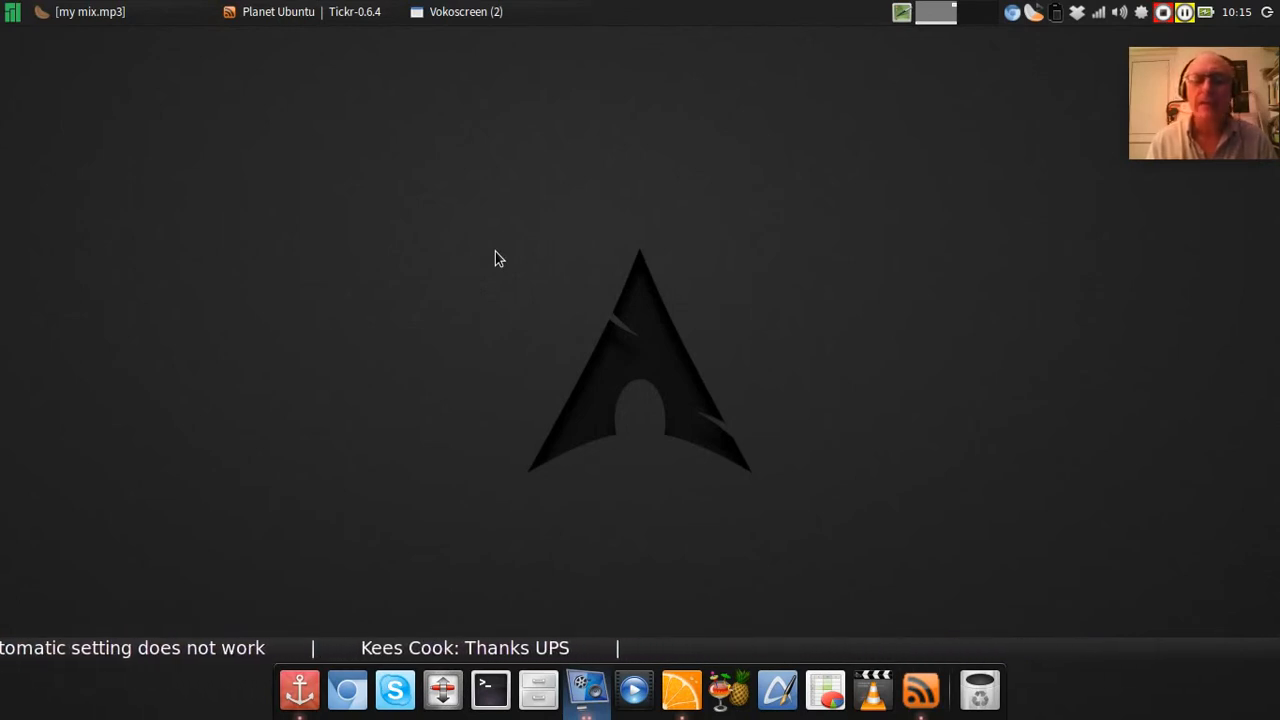
mouse_move(678, 664)
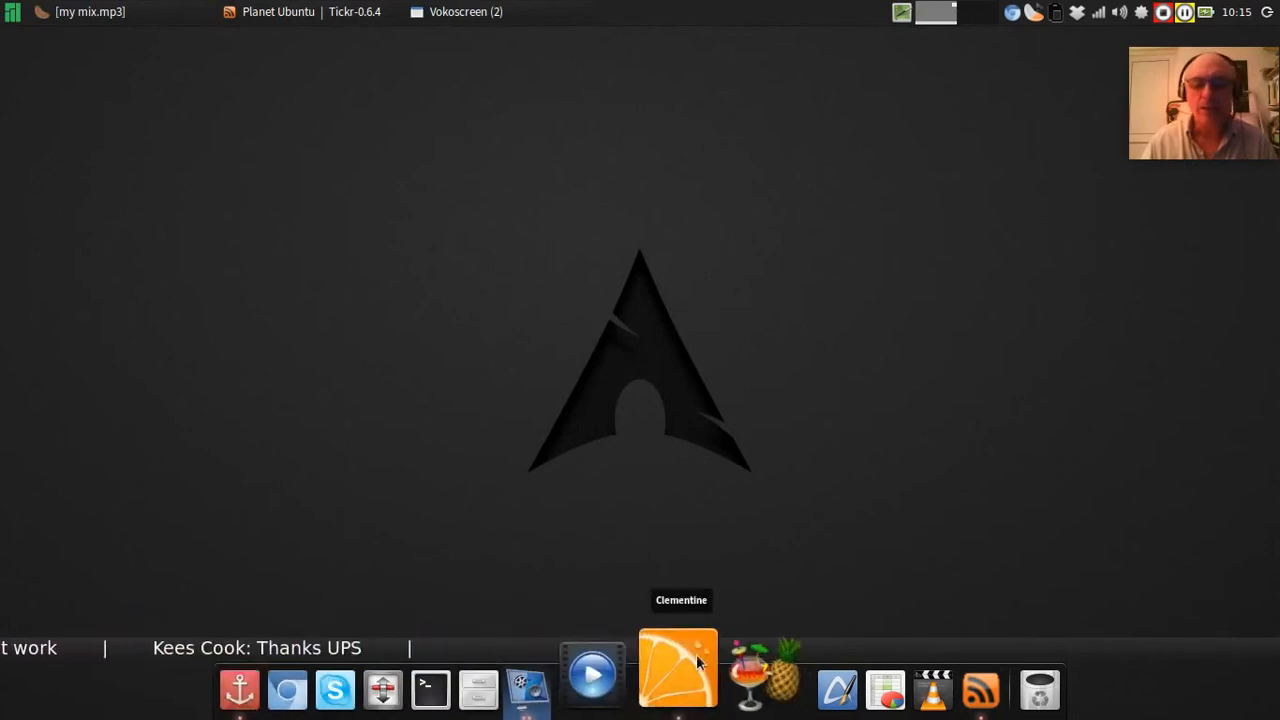
mouse_move(952, 476)
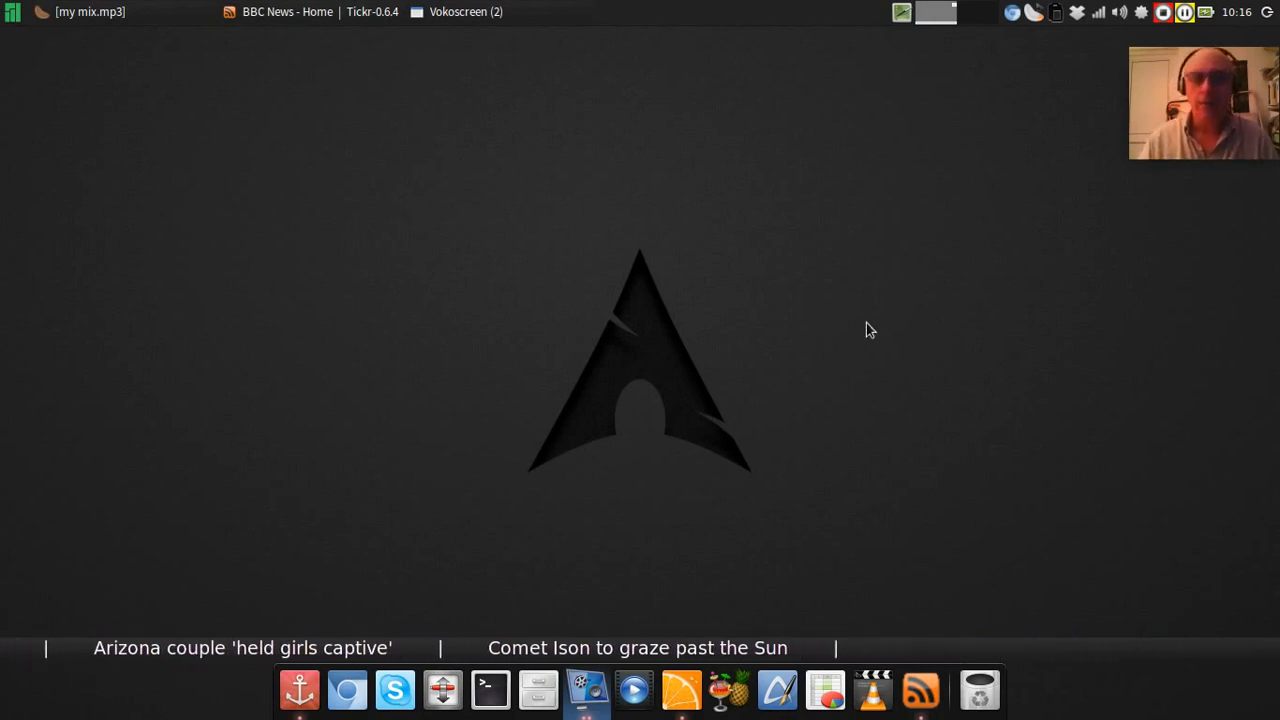
Show the Vokoscreen window group, revealing the recorder and its webcam view.
click(464, 12)
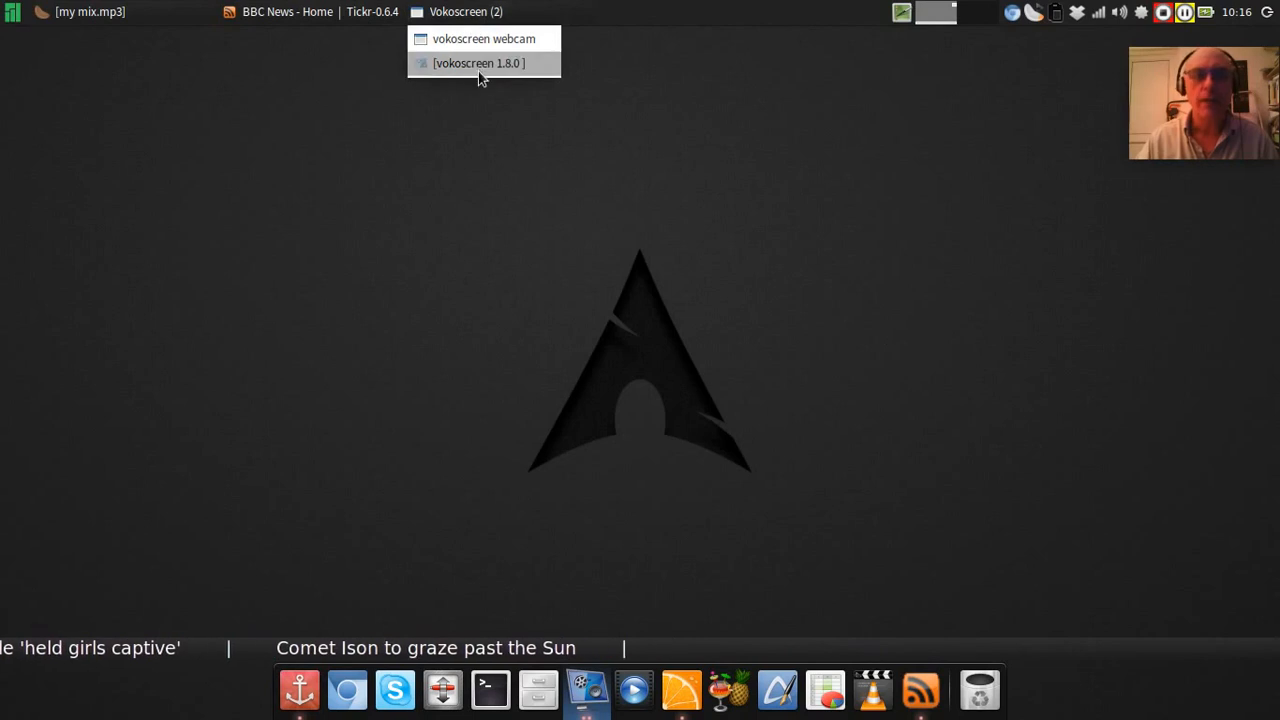